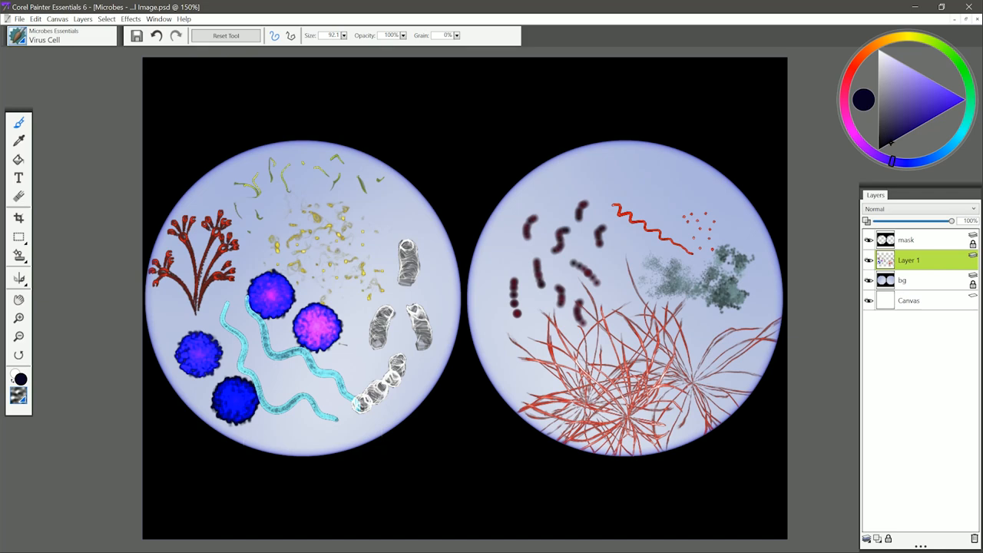
- Clear Layer 1, leaving only the two empty blue circles on black
{"action": "left_click", "coordinate": [61, 34]}
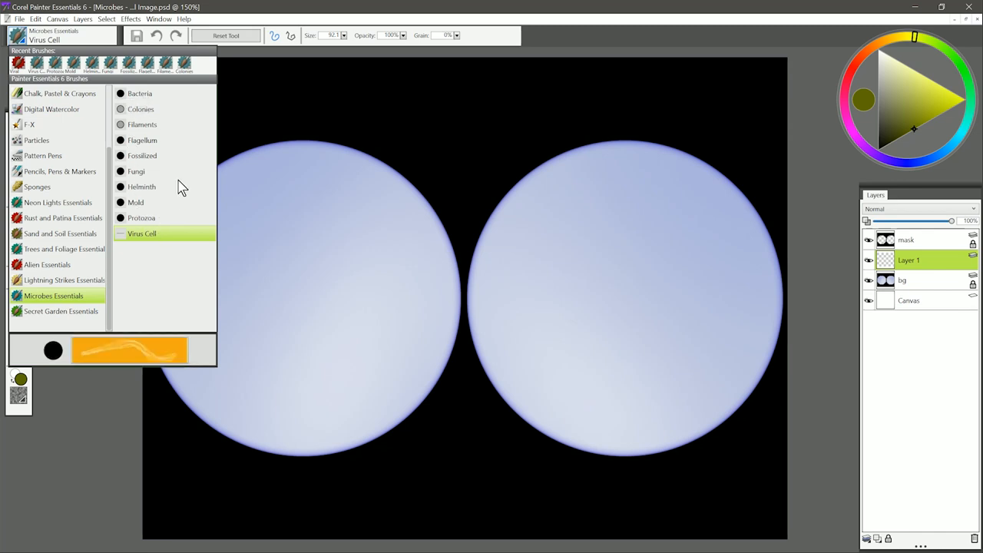
- Paint about ten dark red rod-shaped and beaded bacteria with the Bacteria brush in the right circle
{"action": "left_click", "coordinate": [140, 93]}
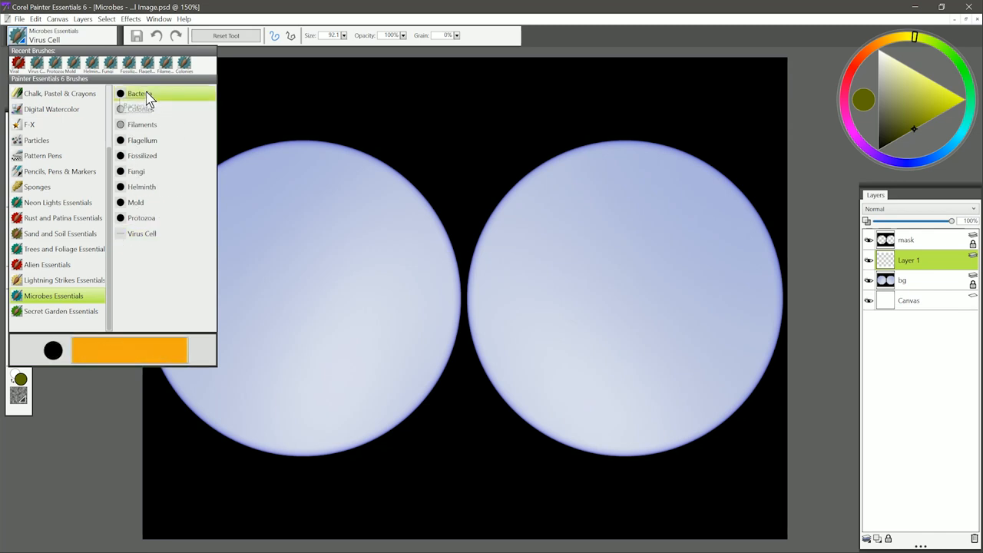
{"action": "left_click", "coordinate": [139, 93]}
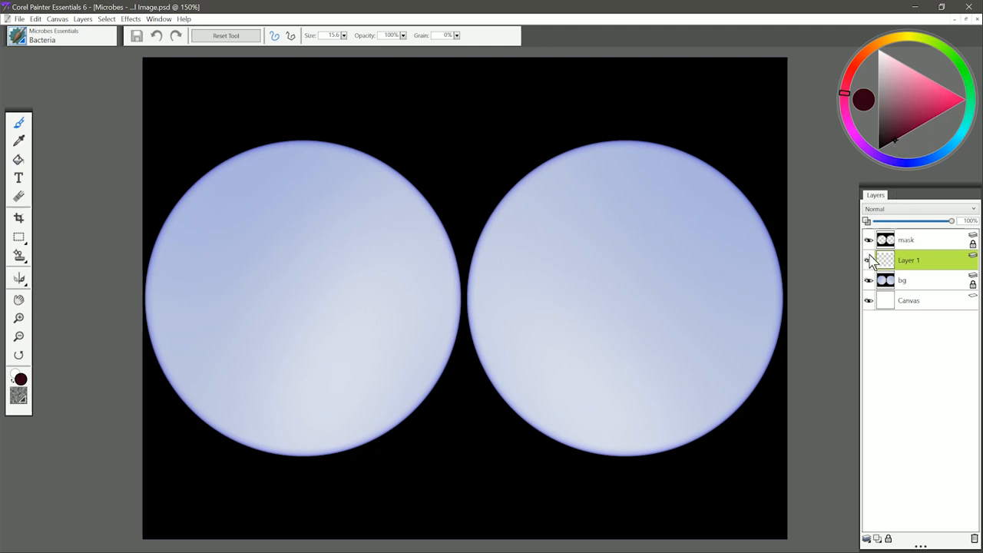
{"action": "left_click_drag", "start_coordinate": [530, 219], "coordinate": [534, 239]}
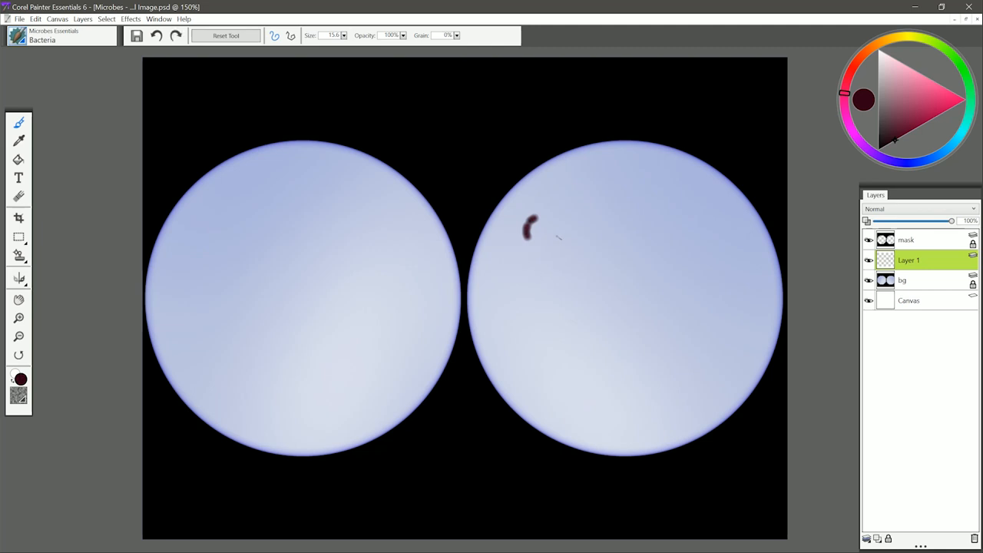
{"action": "mouse_move", "coordinate": [563, 236]}
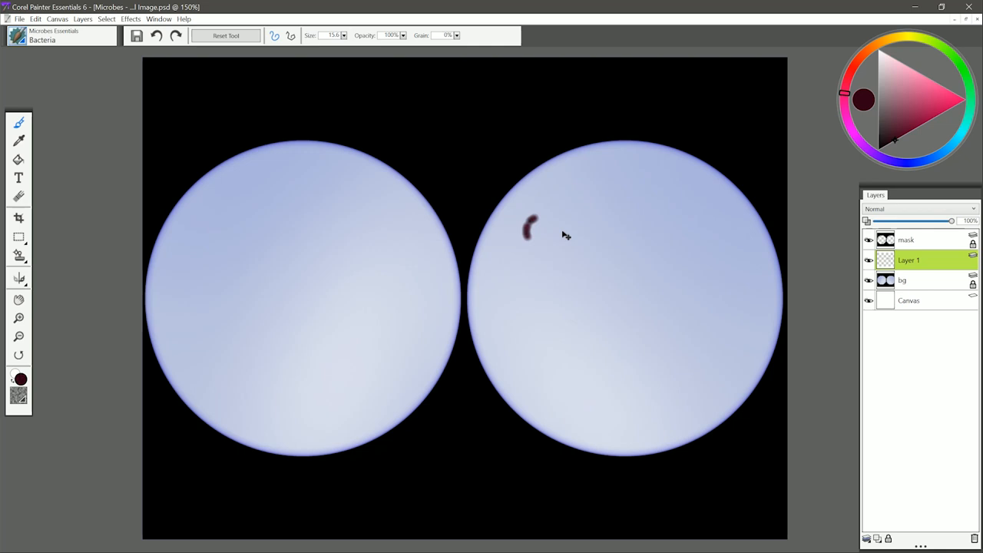
{"action": "left_click_drag", "start_coordinate": [553, 230], "coordinate": [541, 288]}
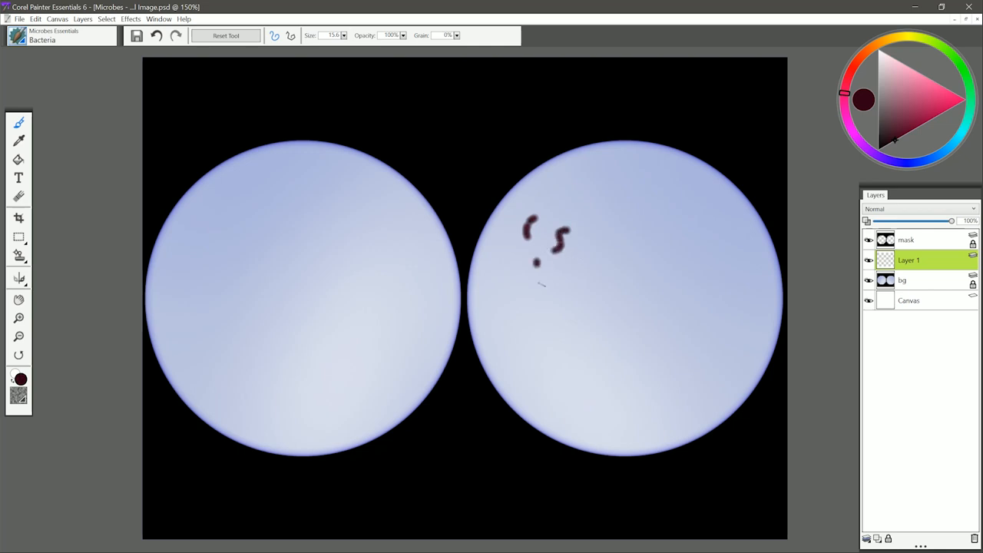
{"action": "left_click_drag", "start_coordinate": [537, 269], "coordinate": [541, 288]}
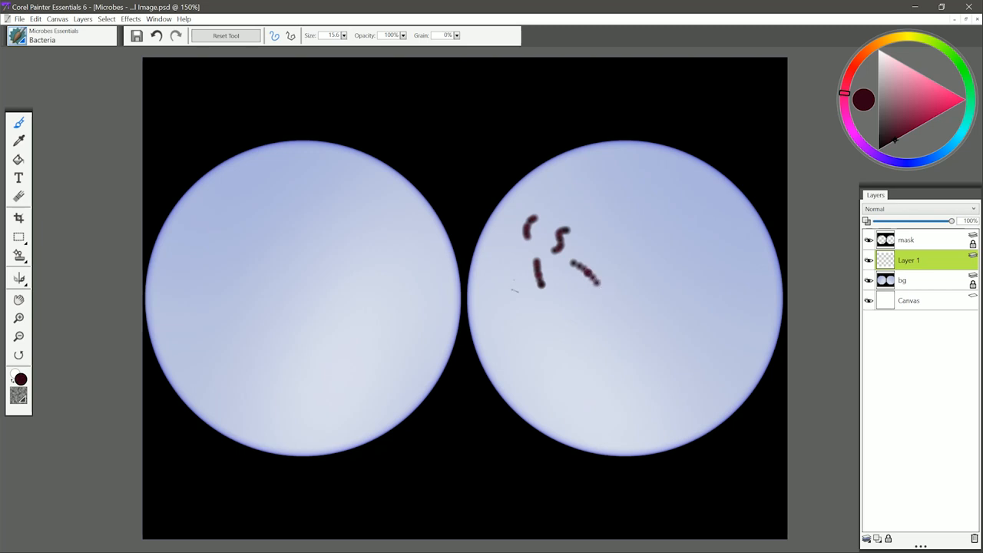
{"action": "left_click_drag", "start_coordinate": [515, 281], "coordinate": [517, 314]}
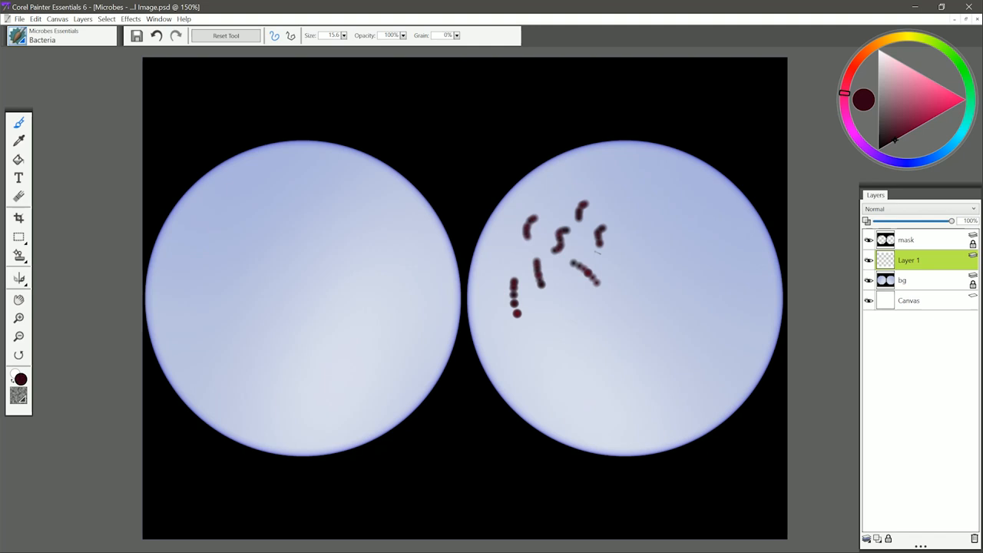
{"action": "left_click", "coordinate": [61, 34]}
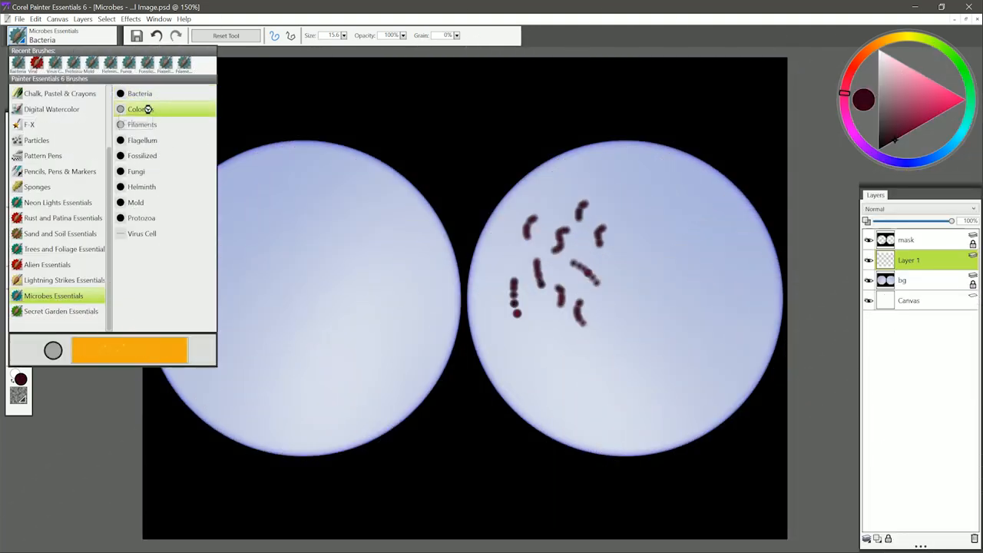
- Paint a patch of golden colonies in the upper left circle with the Colonies brush
{"action": "left_click", "coordinate": [137, 109]}
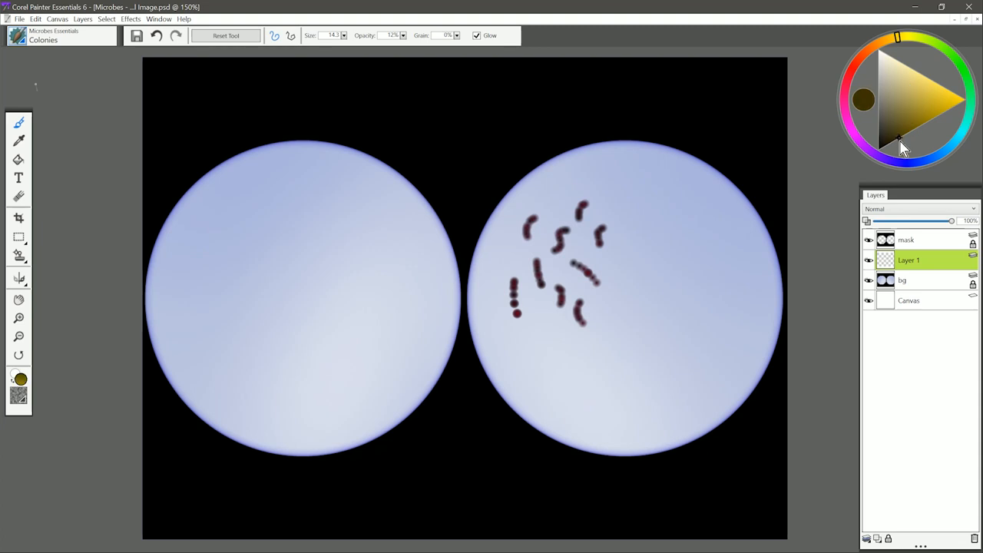
{"action": "left_click_drag", "start_coordinate": [277, 230], "coordinate": [330, 269]}
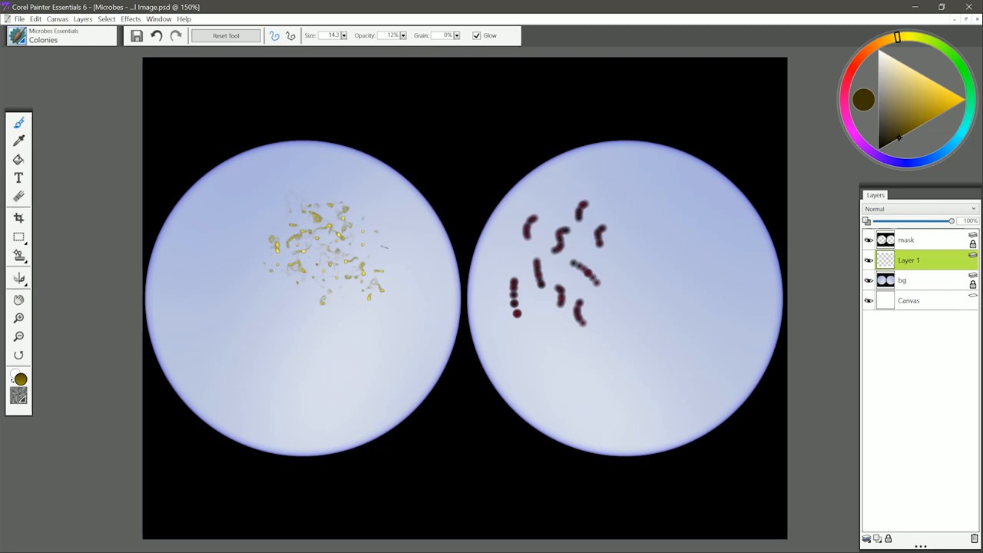
{"action": "left_click", "coordinate": [62, 36]}
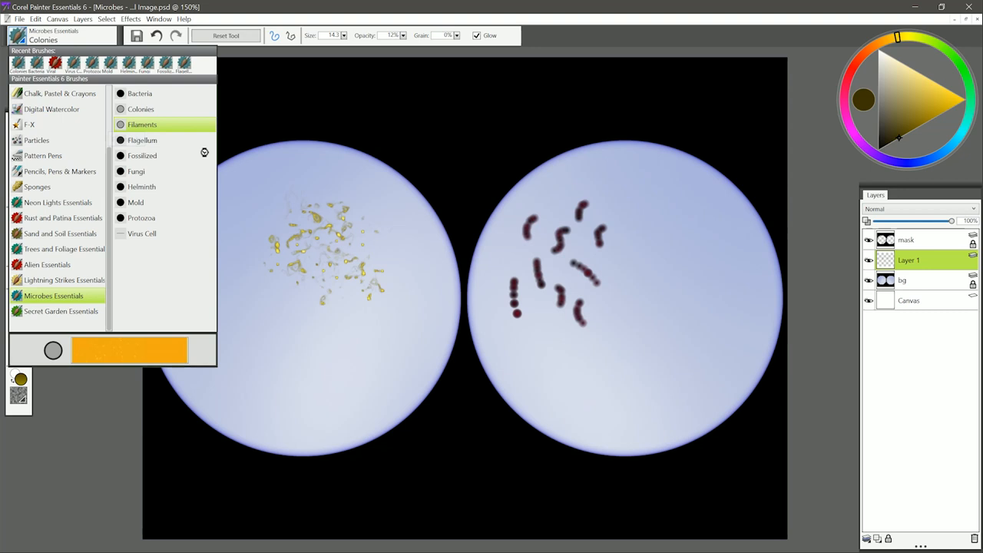
- Load the Microbes Essentials Filaments brush with a dark red colour
{"action": "left_click", "coordinate": [142, 124]}
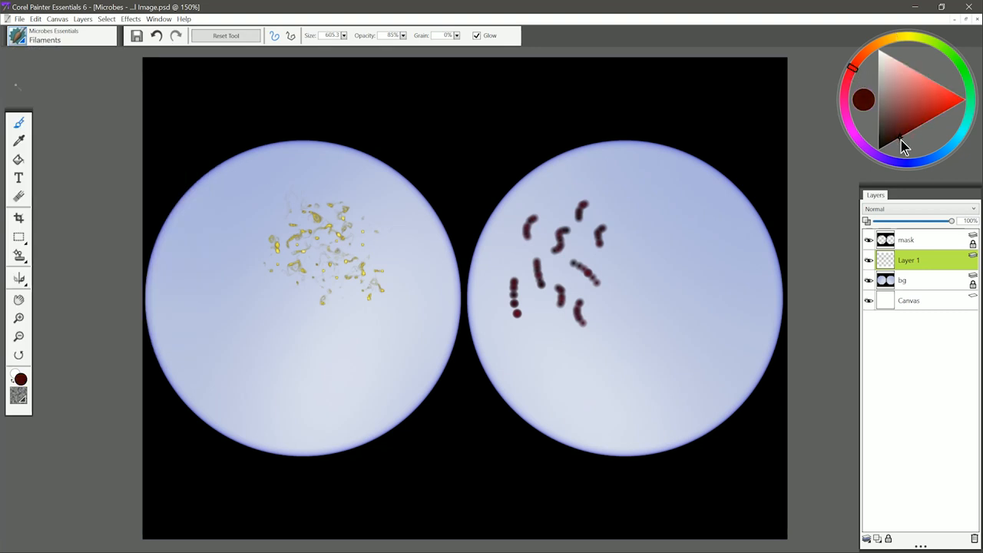
{"action": "mouse_move", "coordinate": [905, 146]}
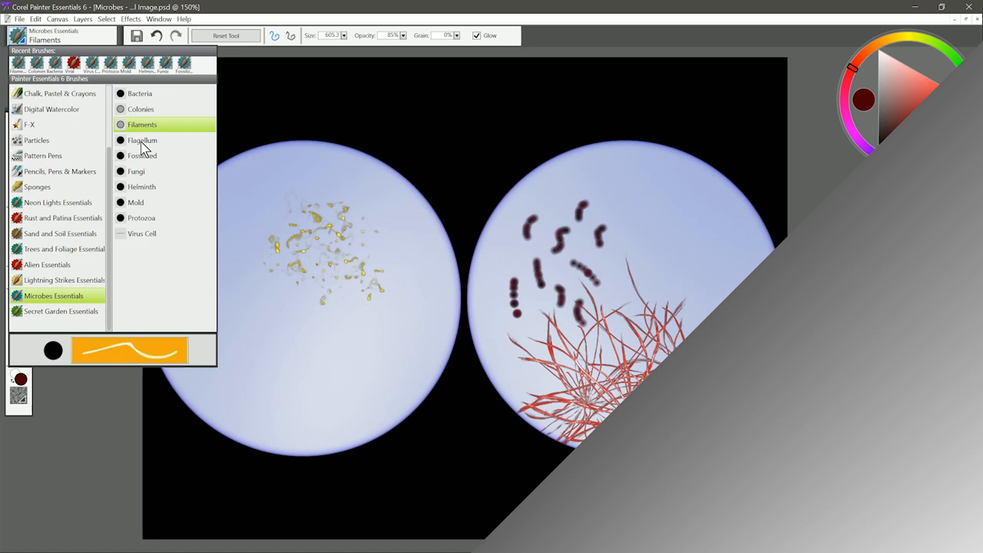
- Draw a long wavy red flagellum near the top of the right circle with the Flagellum brush
{"action": "left_click", "coordinate": [143, 140]}
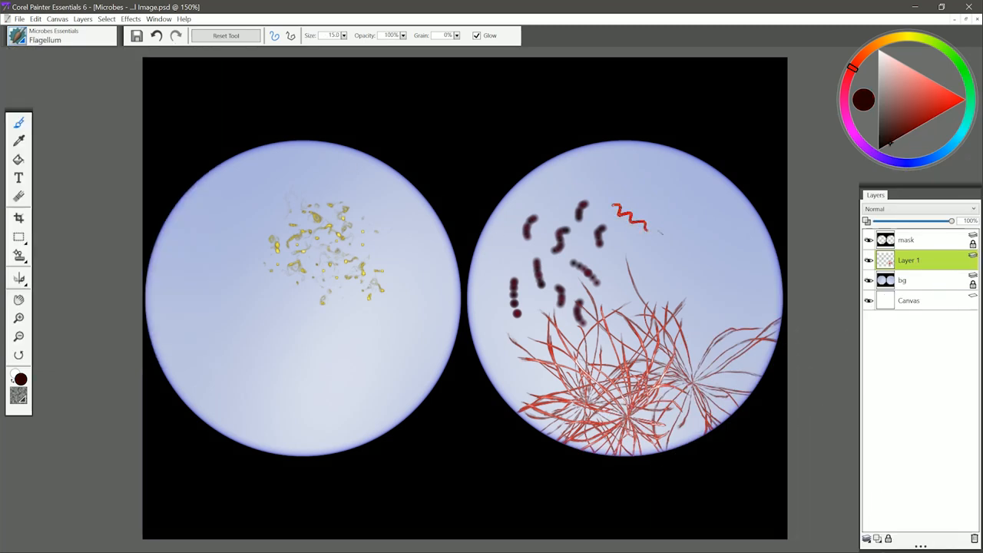
{"action": "left_click_drag", "start_coordinate": [645, 230], "coordinate": [684, 254]}
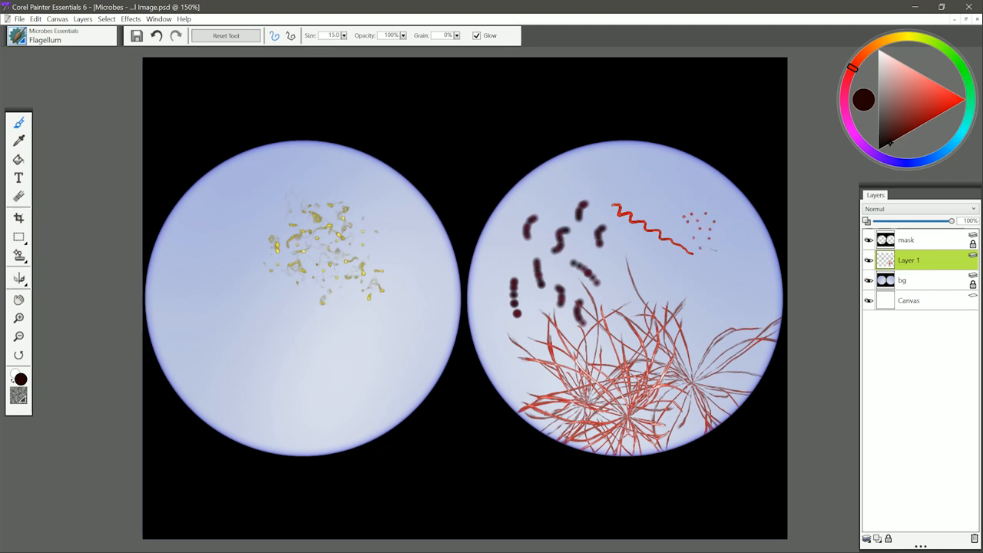
{"action": "left_click", "coordinate": [62, 35]}
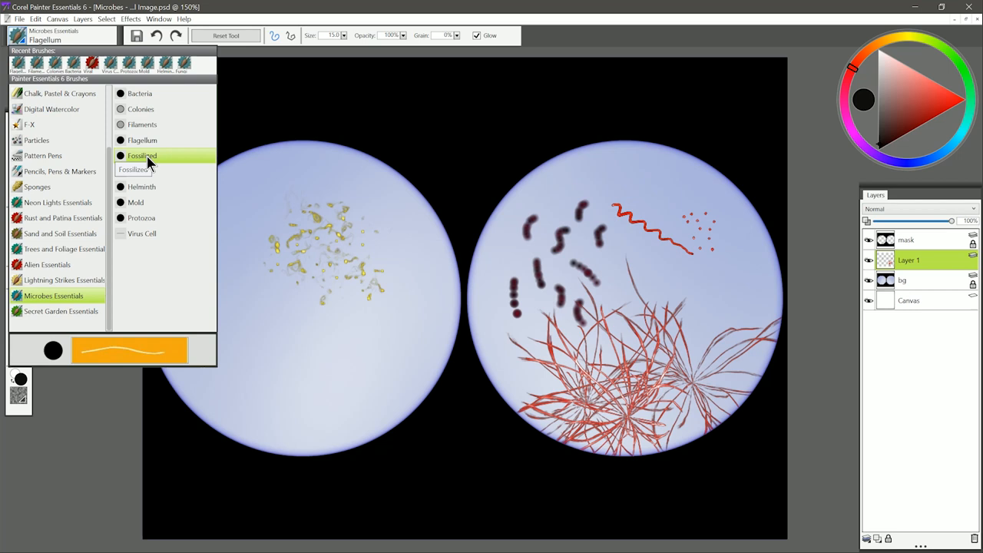
- Paint grey fossilized shells in the lower right of the left circle with the Fossilized brush
{"action": "left_click", "coordinate": [142, 155]}
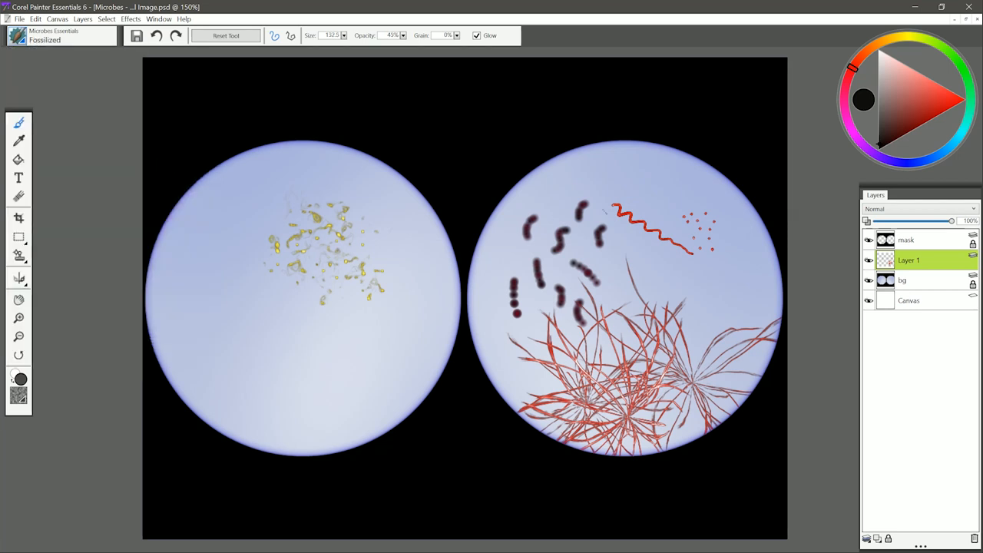
{"action": "left_click", "coordinate": [878, 134]}
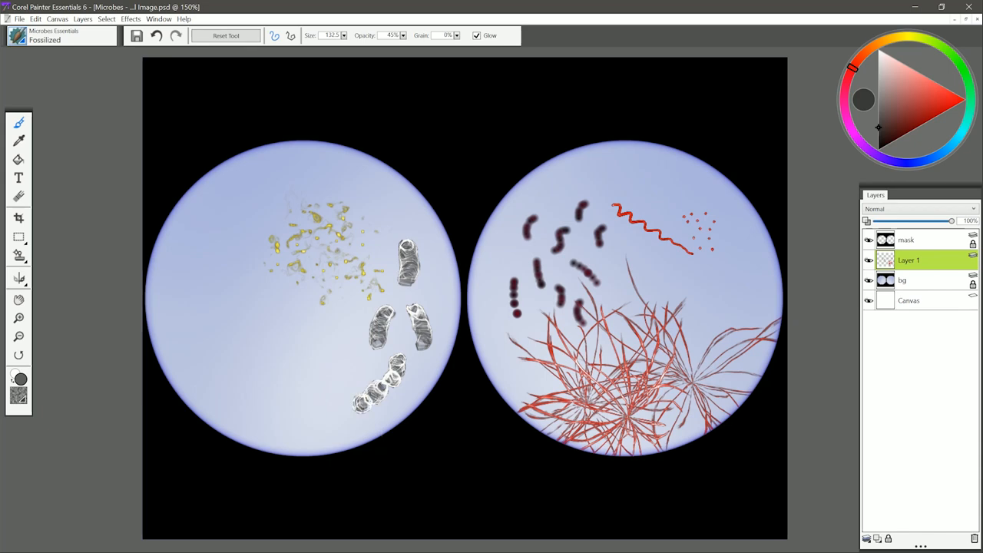
{"action": "left_click", "coordinate": [19, 34]}
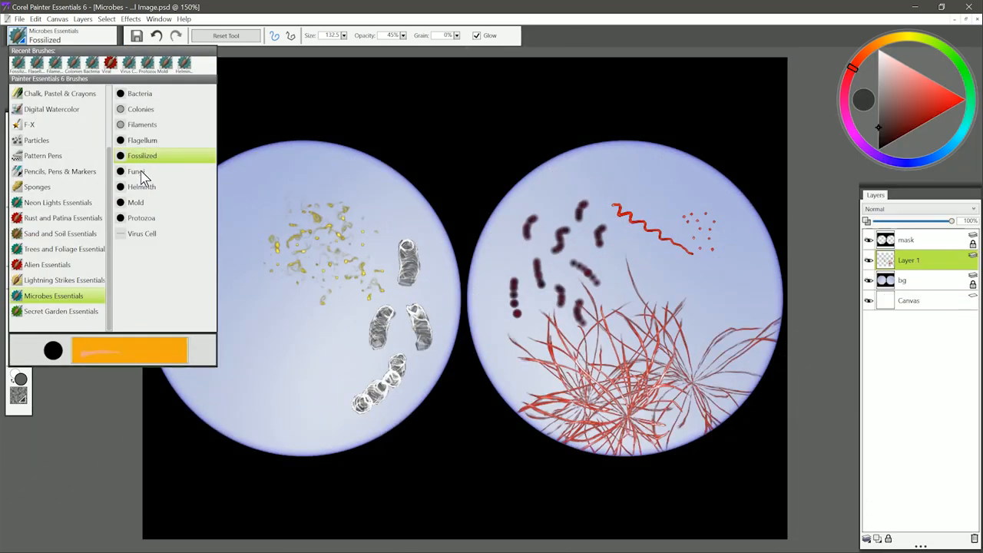
- Paint a dark red branching fungus with bulbous tips along the left circle's left edge
{"action": "left_click", "coordinate": [136, 171]}
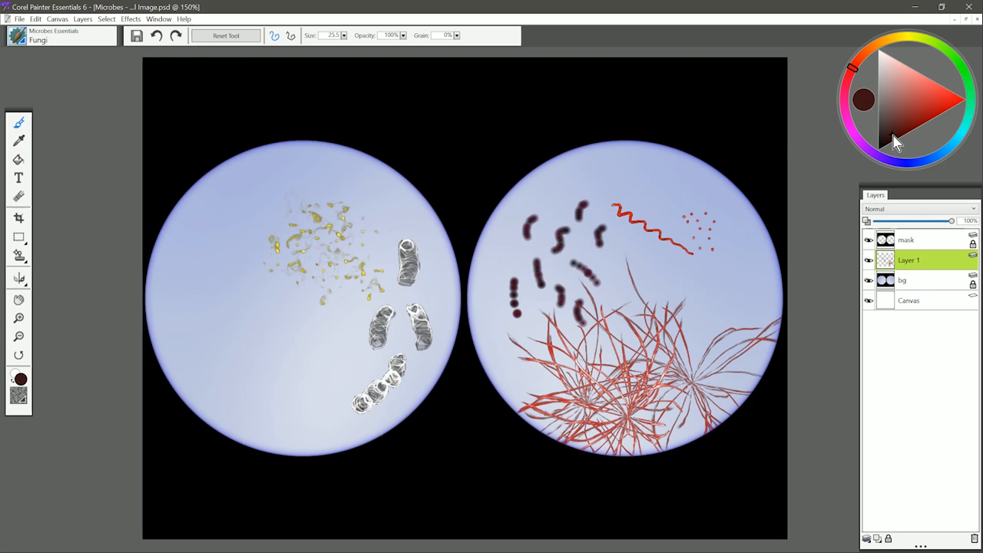
{"action": "left_click_drag", "start_coordinate": [185, 234], "coordinate": [198, 311]}
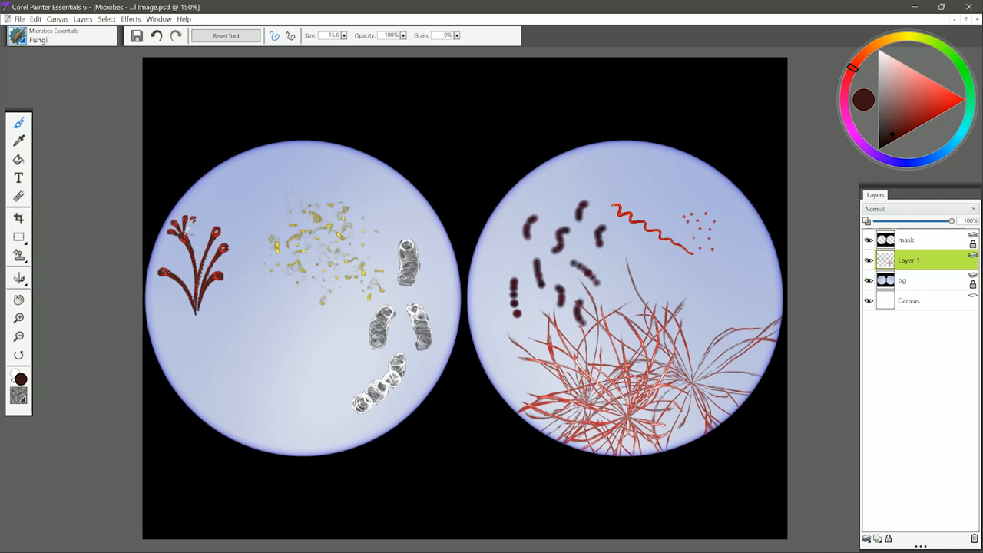
{"action": "left_click_drag", "start_coordinate": [207, 230], "coordinate": [223, 246]}
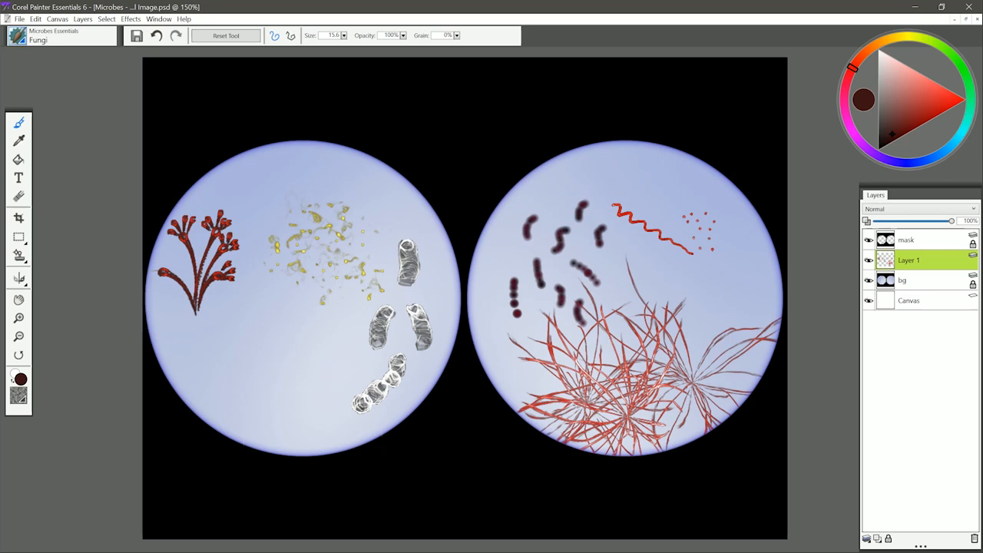
{"action": "left_click", "coordinate": [61, 35]}
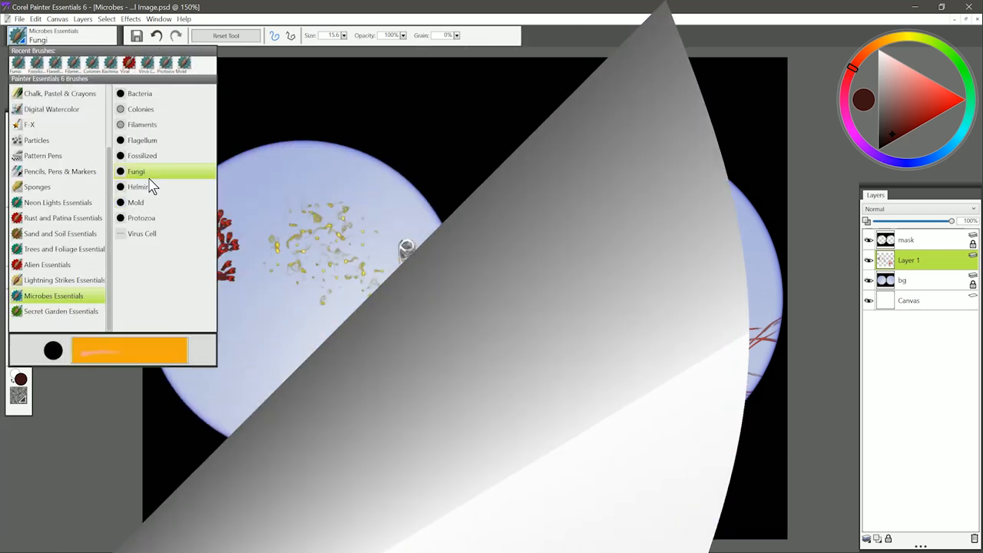
- Paint two long cyan wavy worms across the lower left circle with the Helminth brush
{"action": "left_click", "coordinate": [139, 187]}
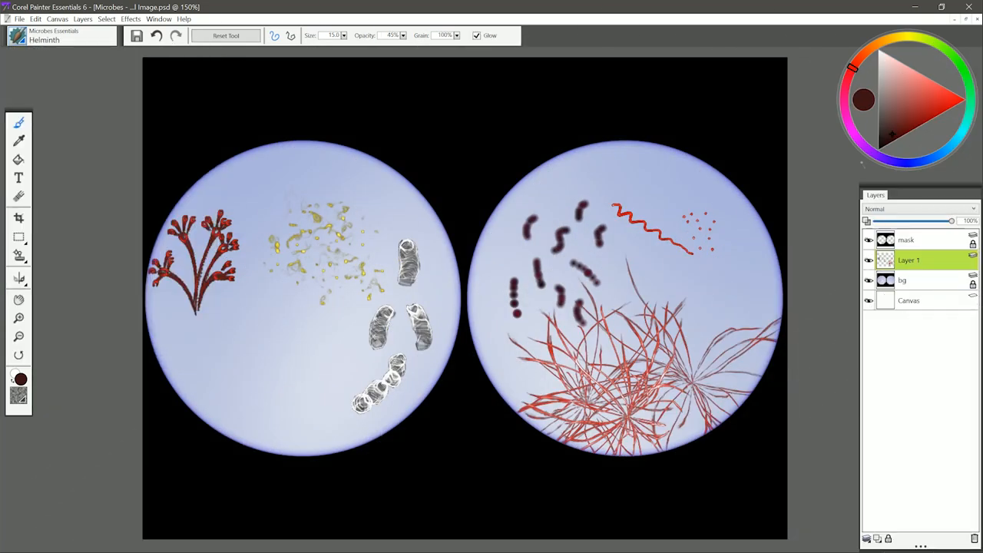
{"action": "left_click", "coordinate": [964, 138]}
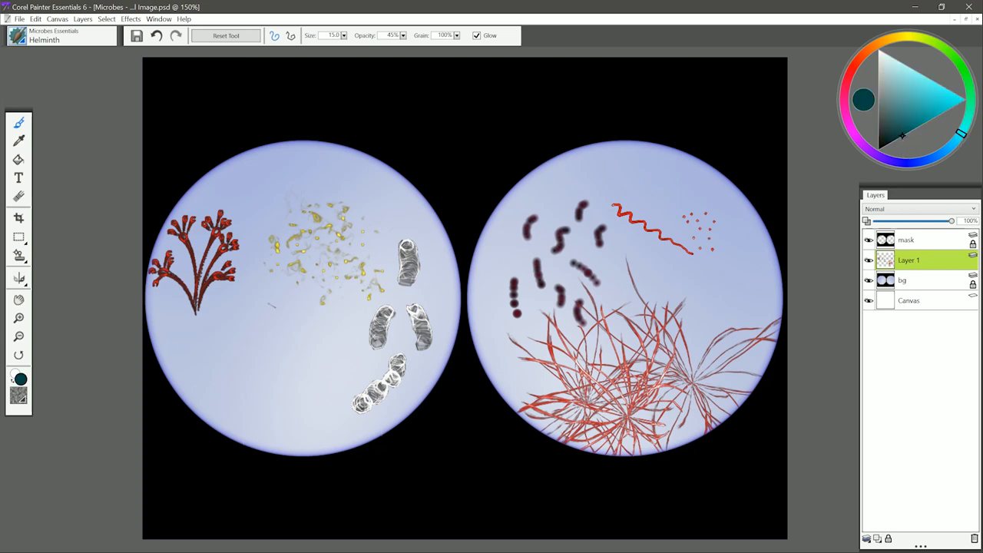
{"action": "left_click_drag", "start_coordinate": [227, 303], "coordinate": [246, 373]}
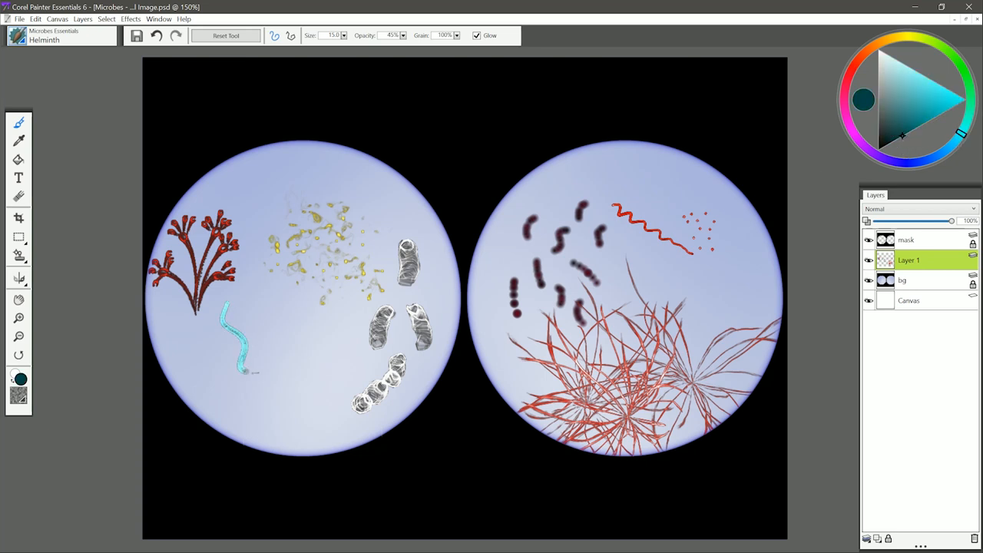
{"action": "left_click_drag", "start_coordinate": [246, 373], "coordinate": [323, 419]}
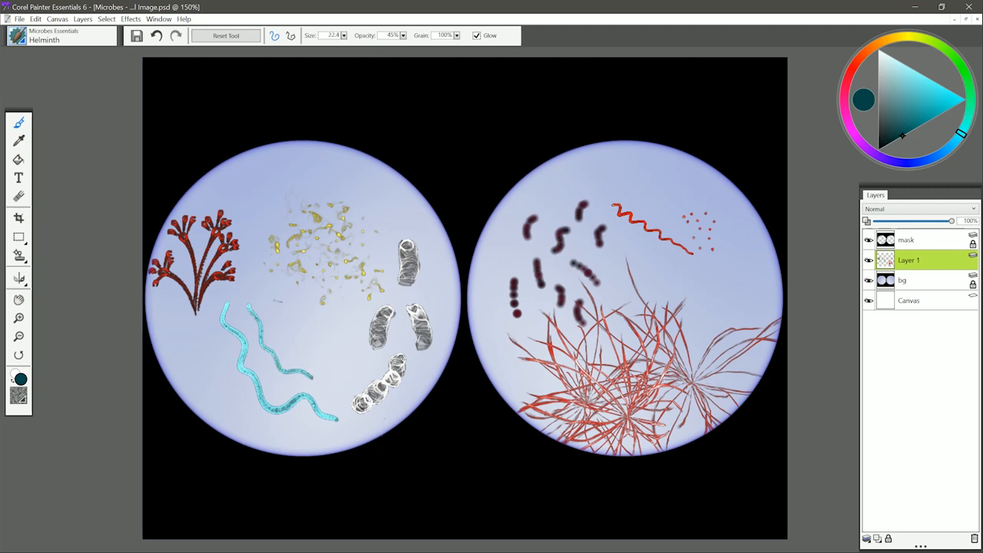
{"action": "left_click_drag", "start_coordinate": [273, 296], "coordinate": [342, 369]}
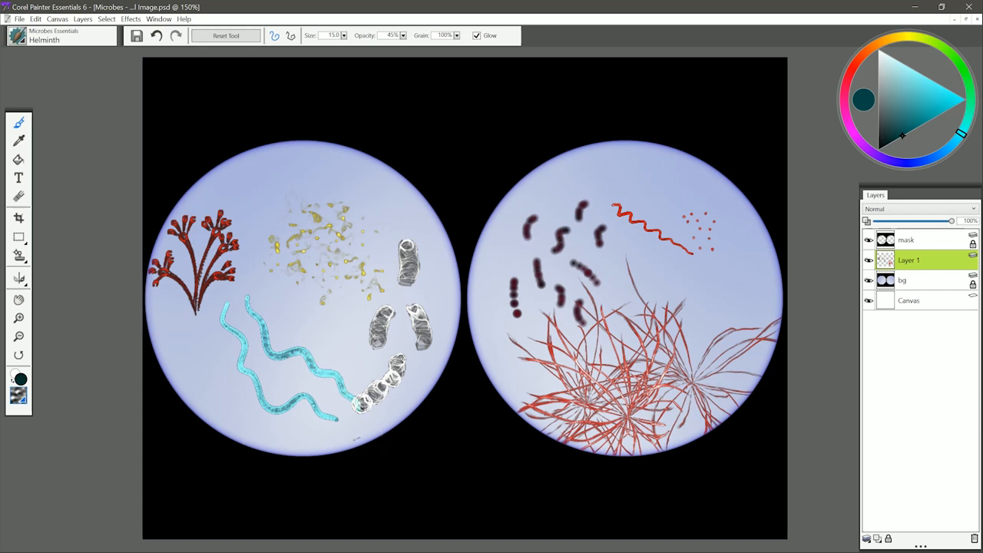
{"action": "left_click", "coordinate": [62, 35]}
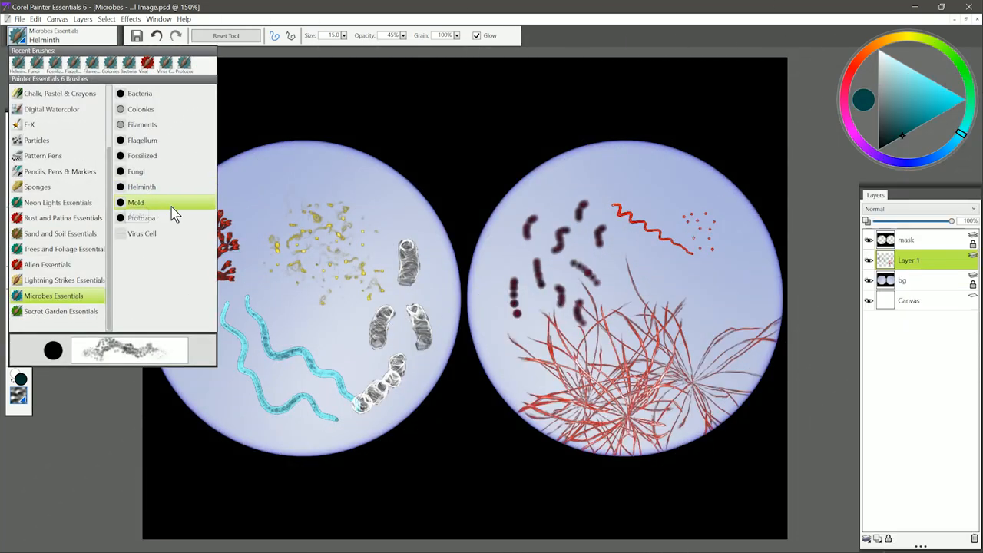
- Dab a grey-green Mold brush patch beside the red filaments in the right circle
{"action": "left_click", "coordinate": [135, 202]}
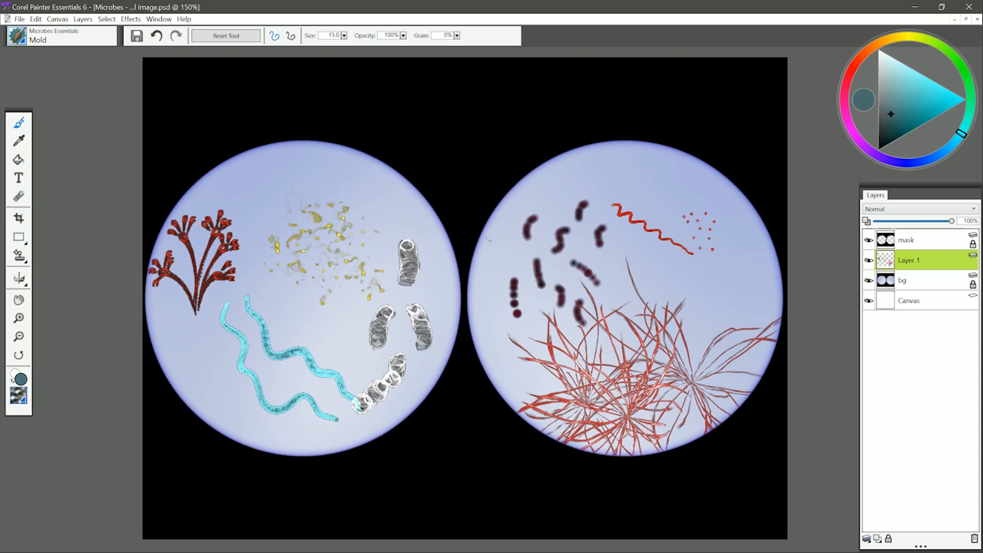
{"action": "left_click", "coordinate": [718, 284]}
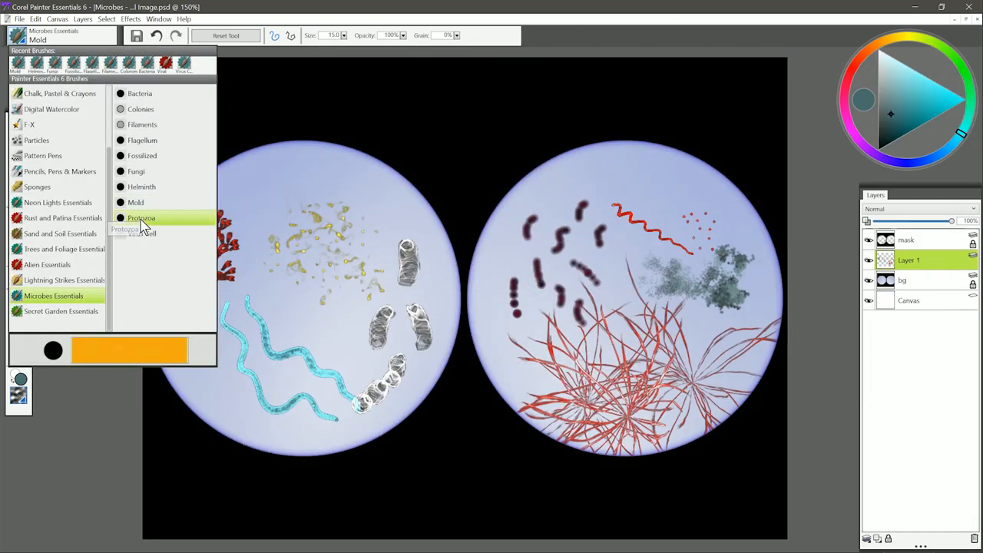
- Scatter small green protozoa above the yellow colonies in the left circle with the Protozoa brush
{"action": "left_click", "coordinate": [141, 217]}
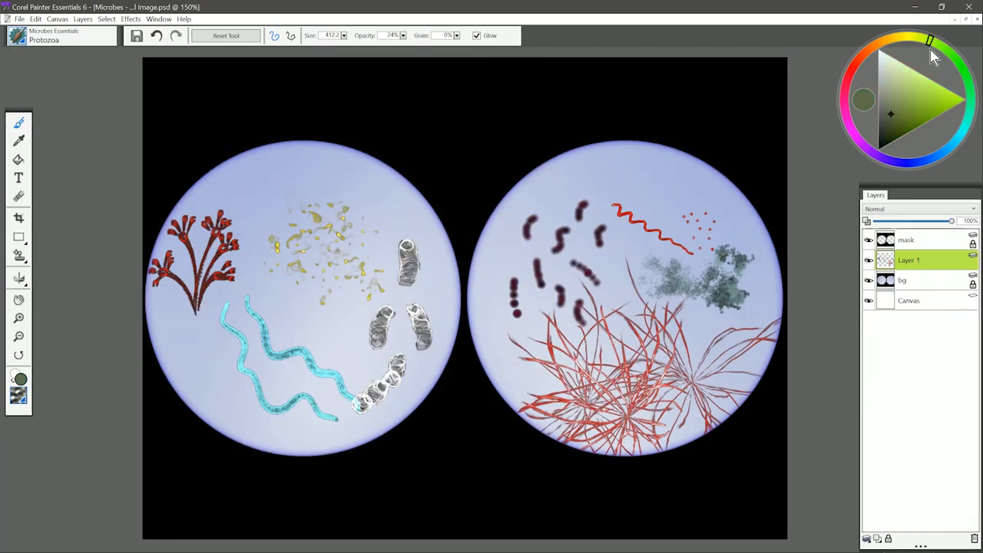
{"action": "left_click", "coordinate": [891, 136]}
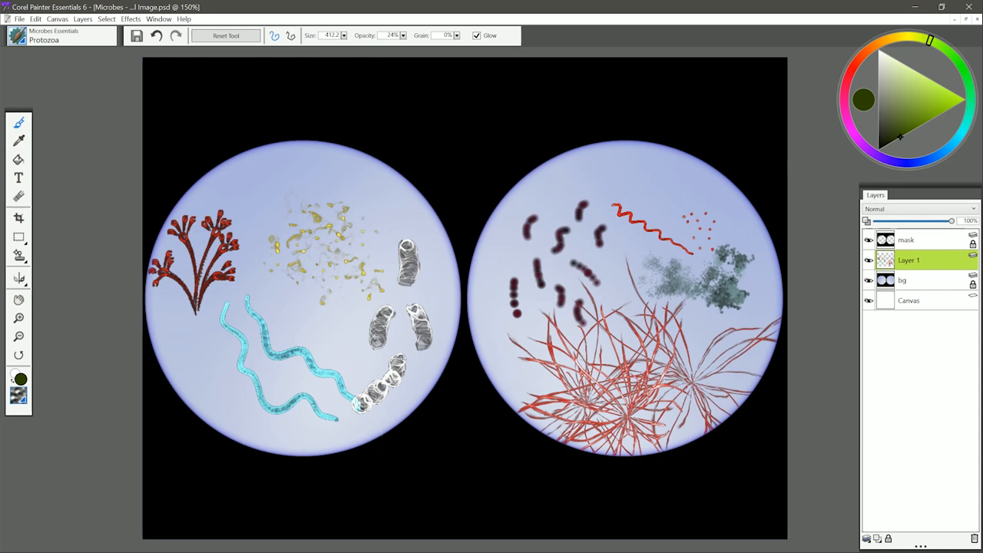
{"action": "left_click_drag", "start_coordinate": [265, 169], "coordinate": [253, 196]}
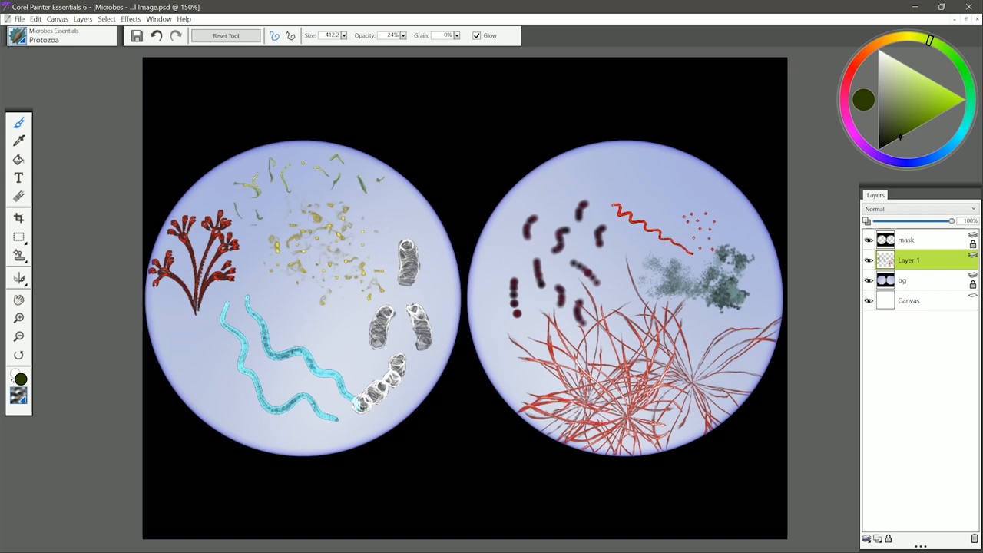
{"action": "left_click", "coordinate": [61, 35]}
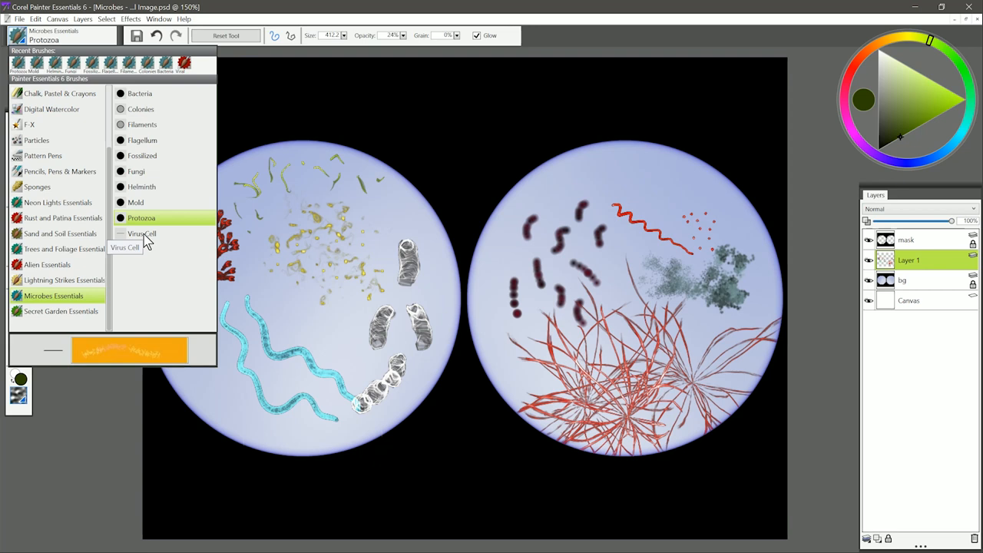
- Stamp four fuzzy blue-violet virus cells over the cyan worms with the Virus Cell brush
{"action": "left_click", "coordinate": [141, 233]}
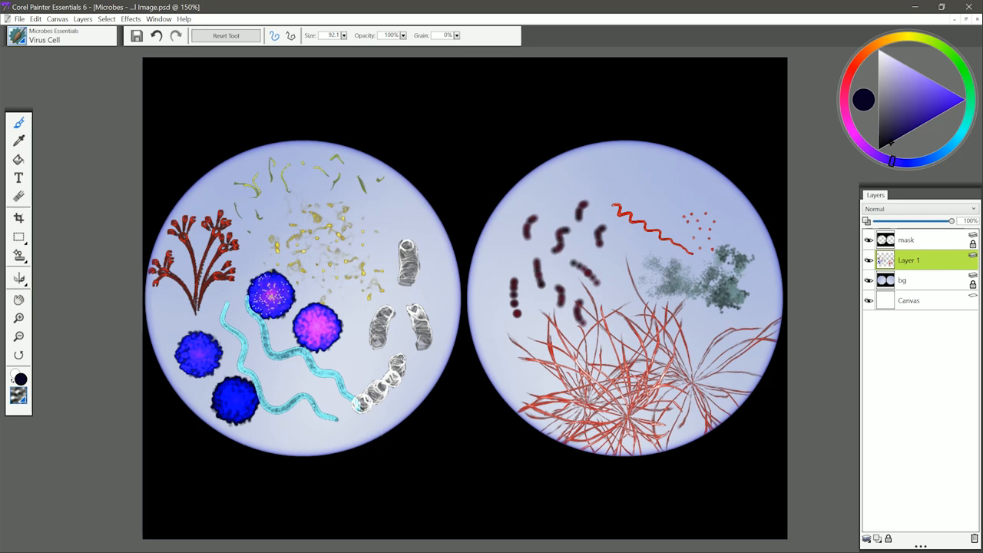
{"action": "left_click", "coordinate": [273, 295]}
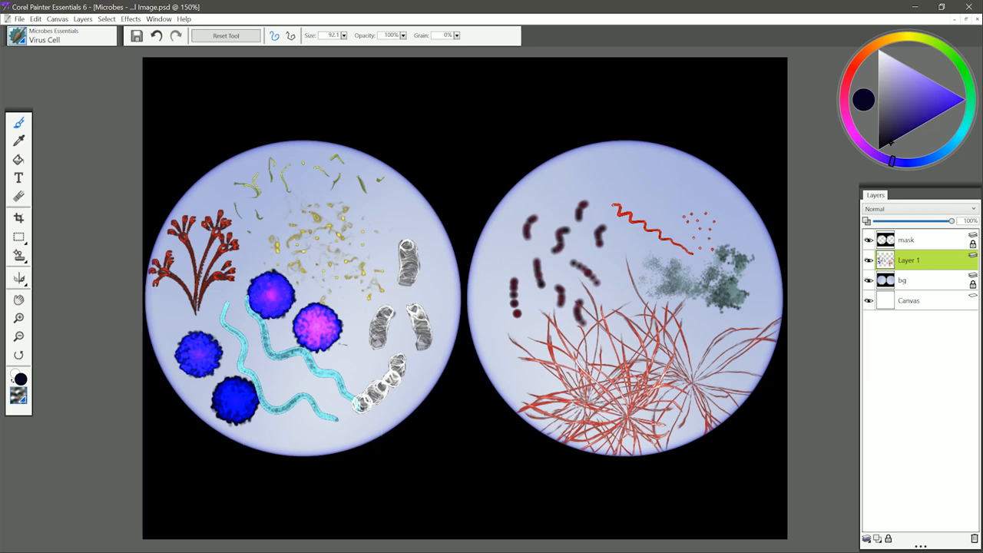